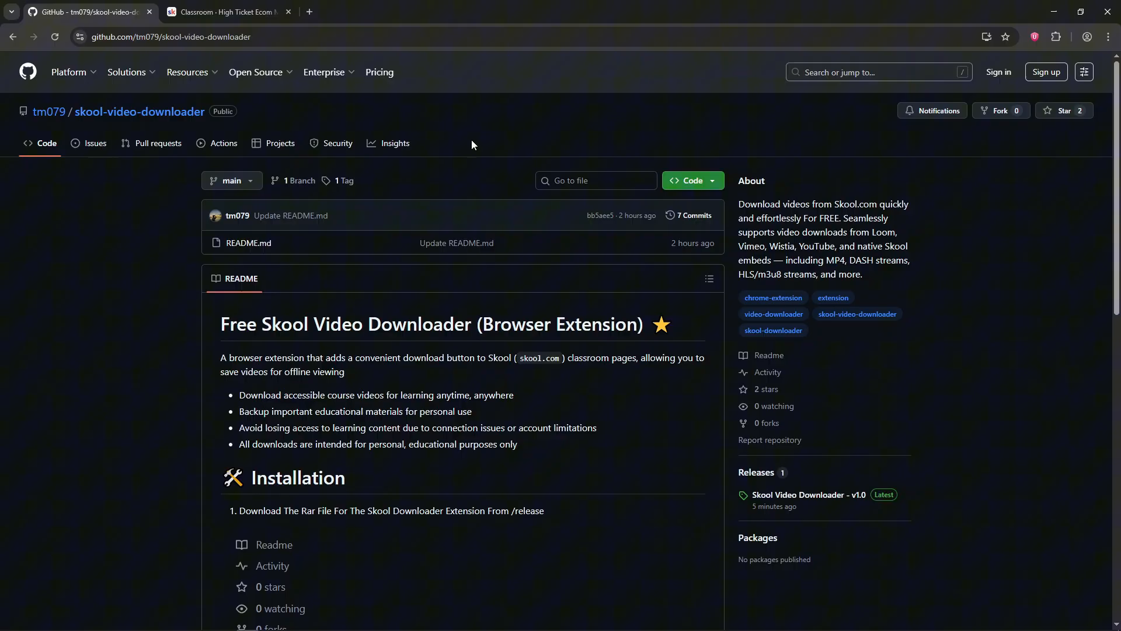
pyautogui.moveTo(428, 136)
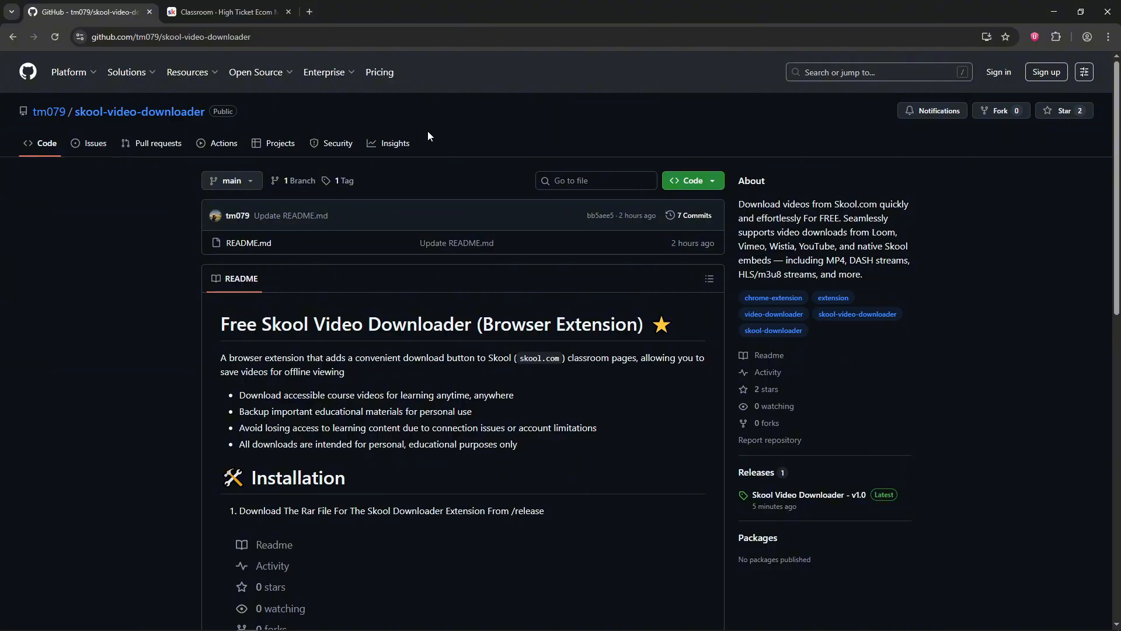
pyautogui.moveTo(411, 131)
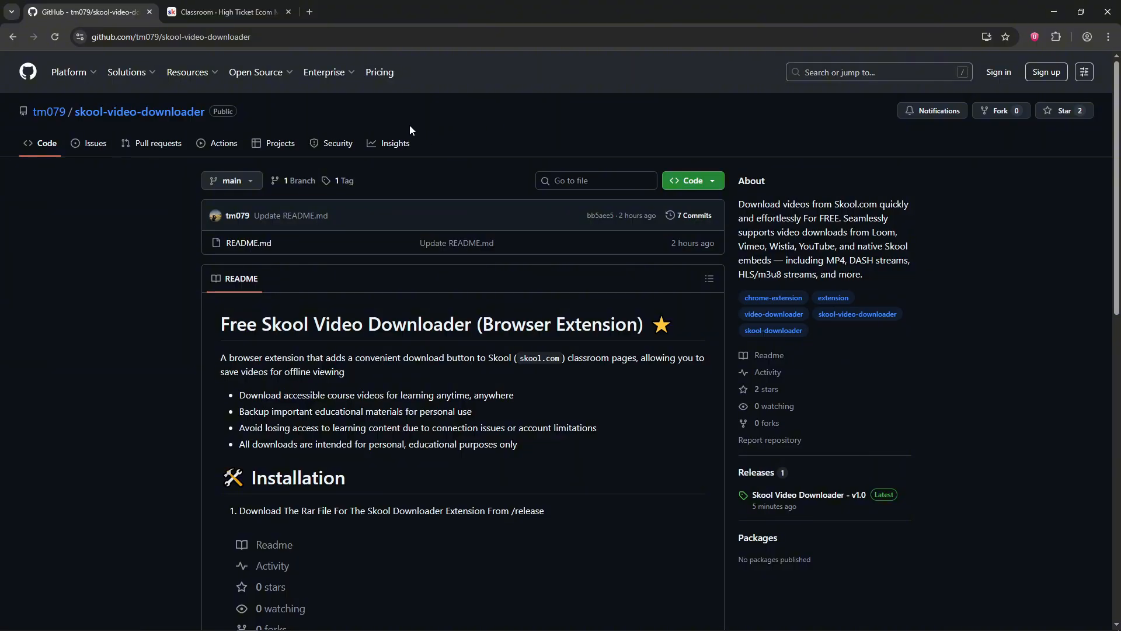
pyautogui.moveTo(391, 218)
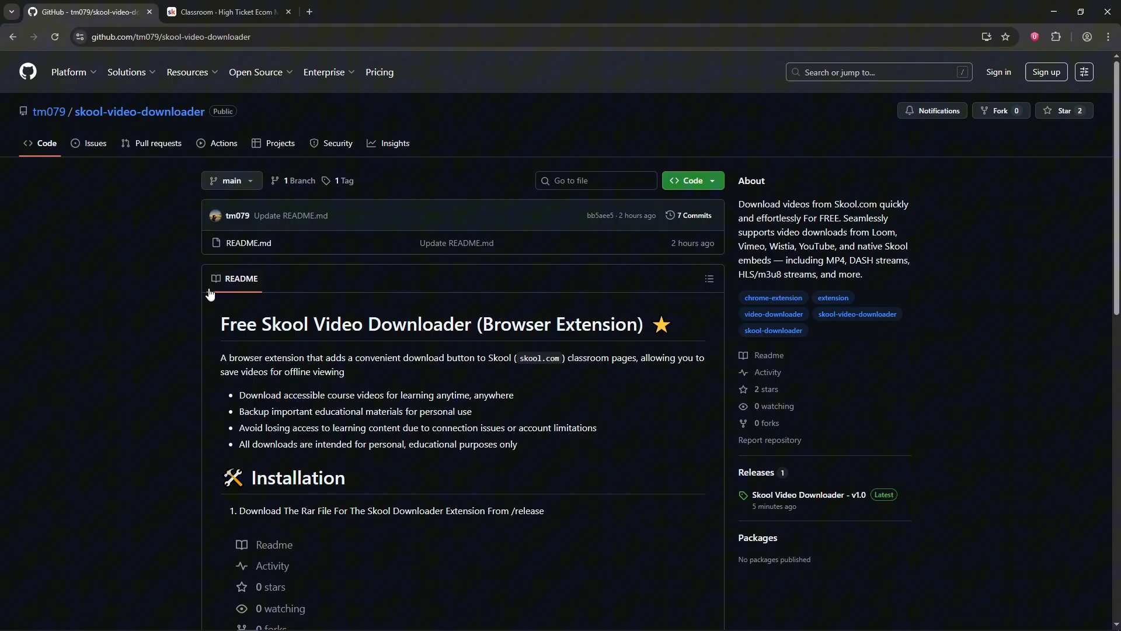
# Step: Download skool-downloader-final.zip (1,431 KB) from the v1.0 release and confirm it finished
pyautogui.scroll(-3)
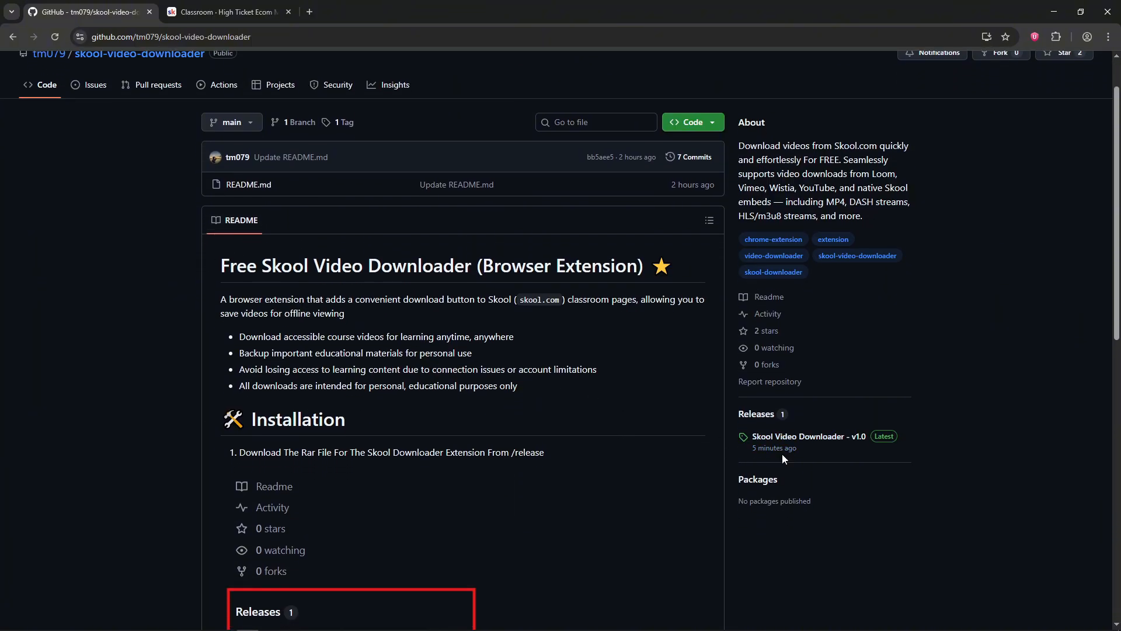
pyautogui.moveTo(801, 436)
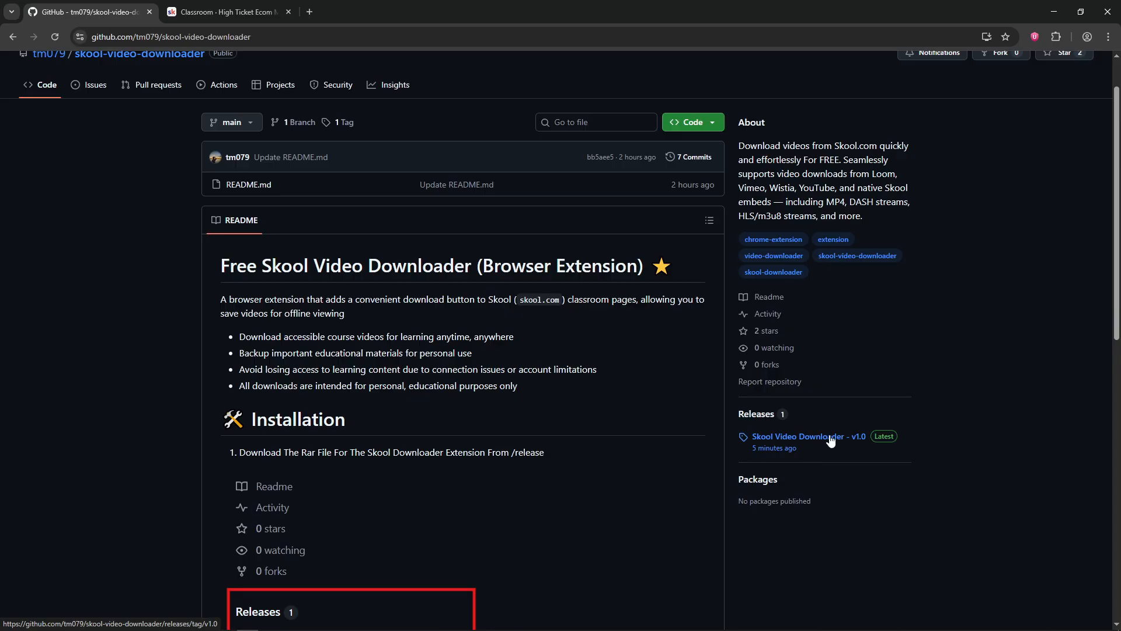
pyautogui.moveTo(801, 446)
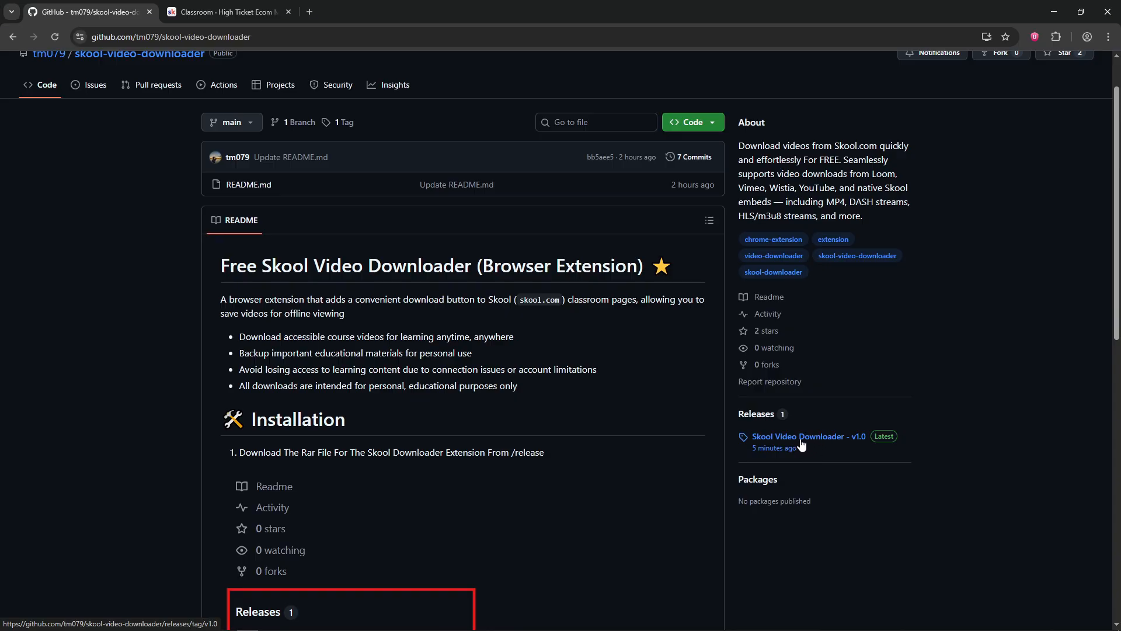
pyautogui.click(807, 437)
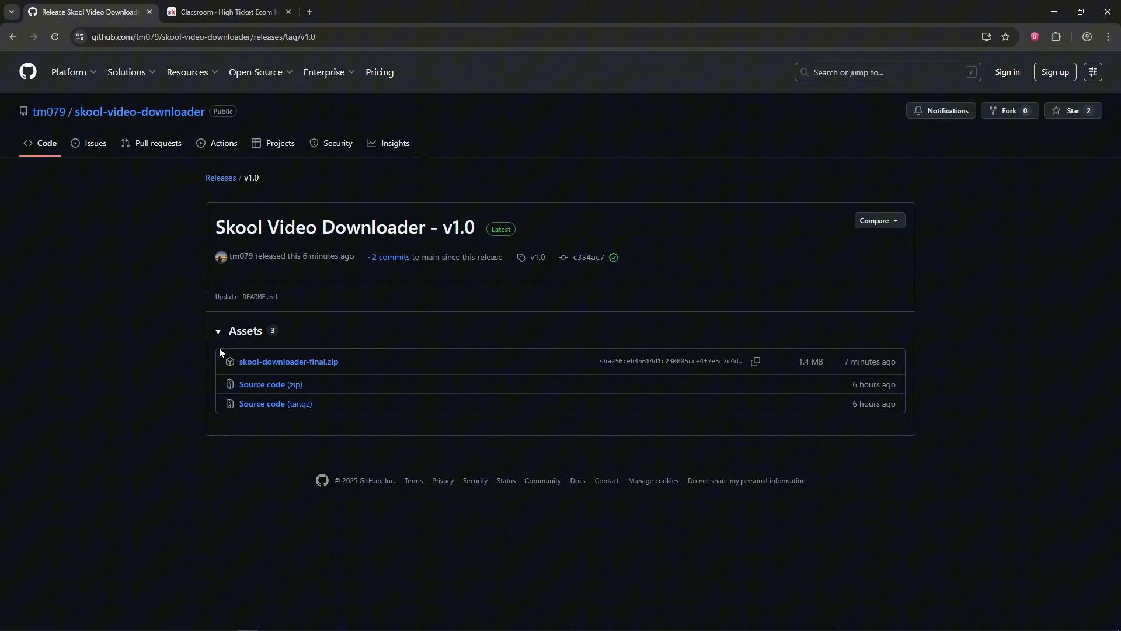
pyautogui.moveTo(329, 372)
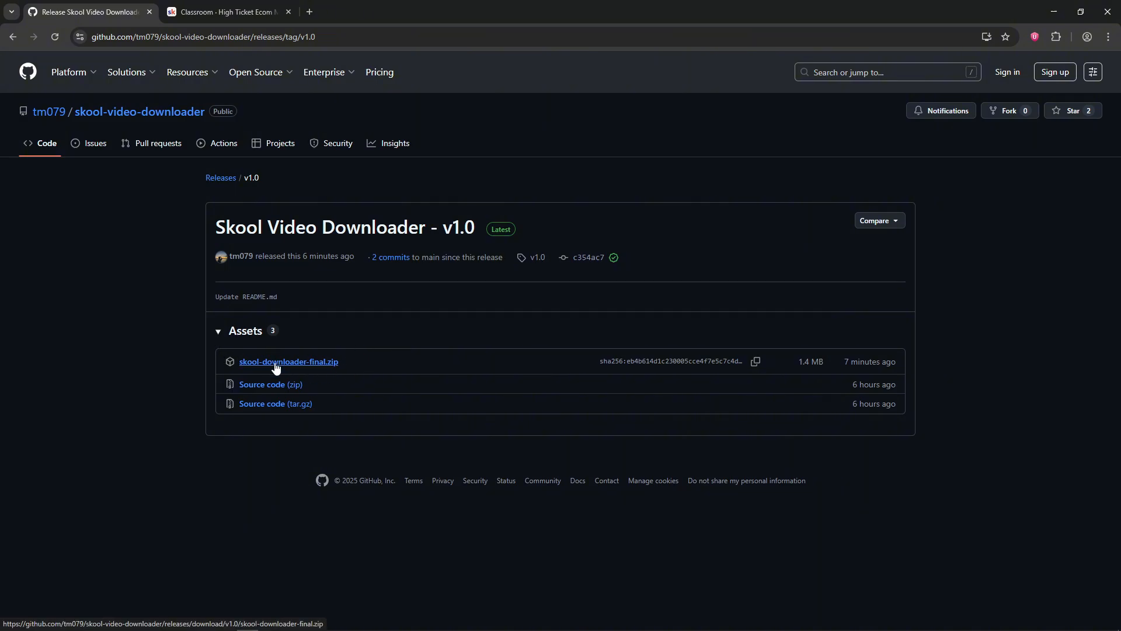
pyautogui.moveTo(295, 367)
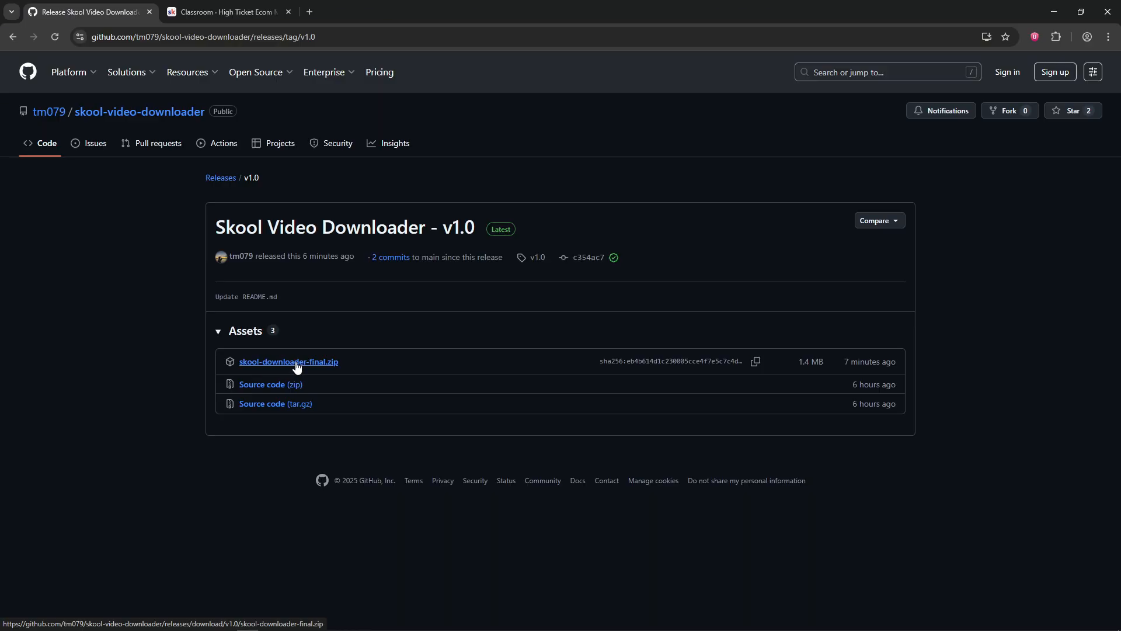
pyautogui.click(288, 361)
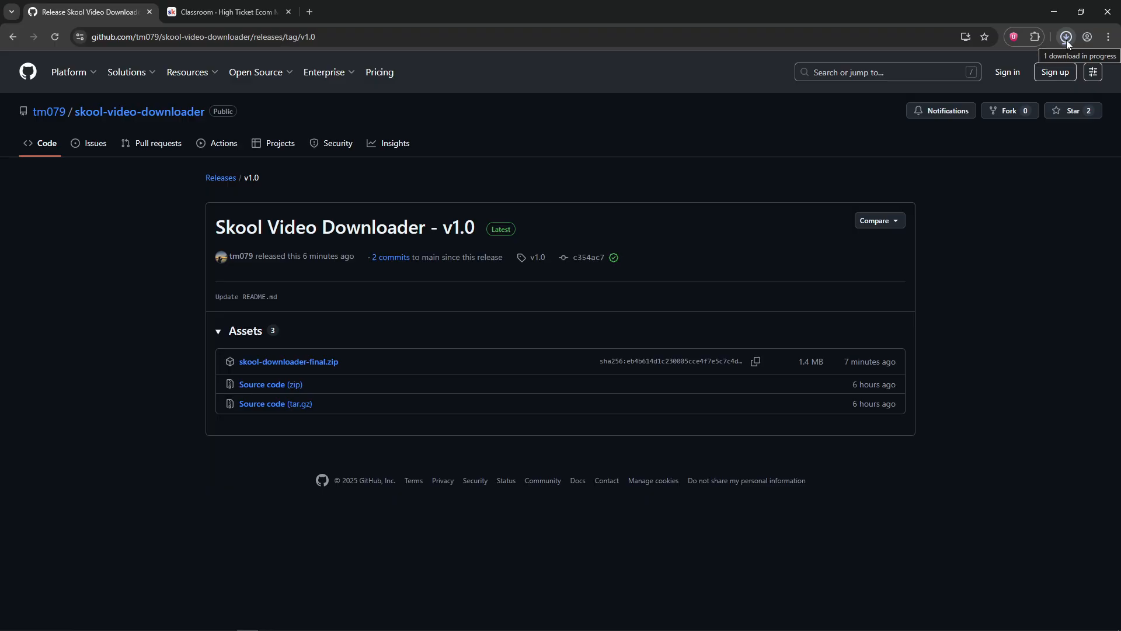
pyautogui.click(1067, 36)
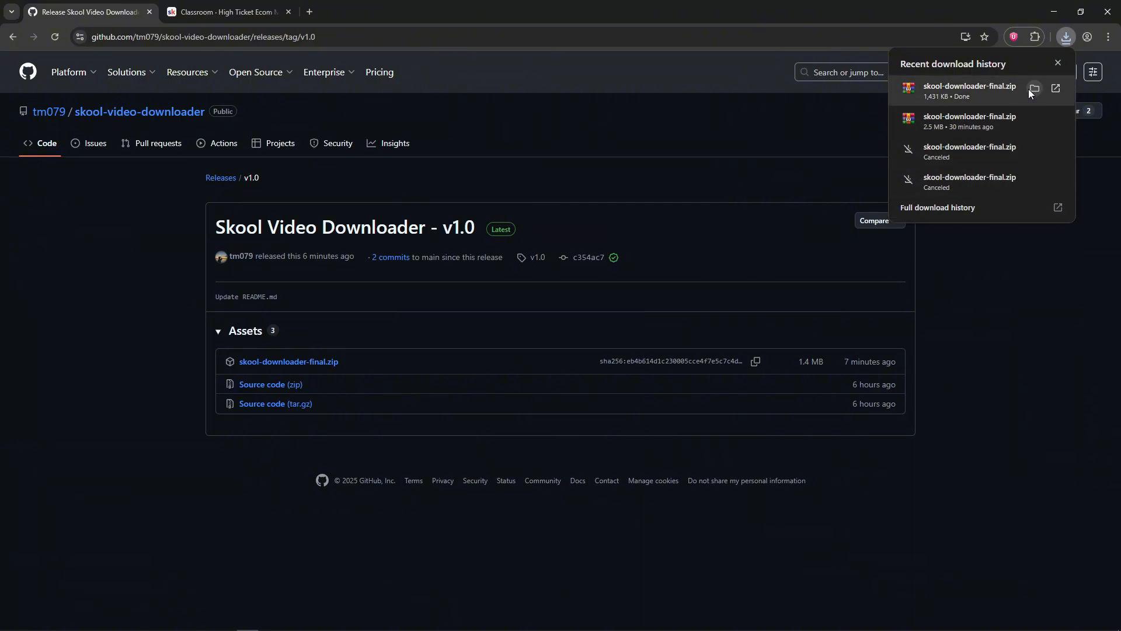
pyautogui.moveTo(1035, 89)
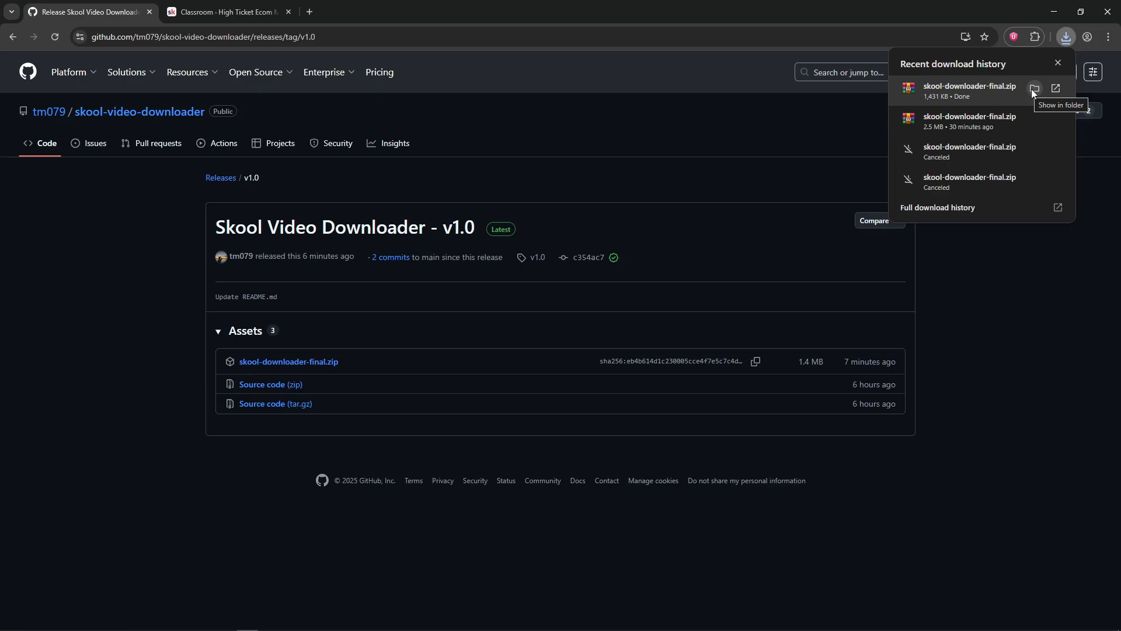
# Step: Extract skool-downloader-final.zip in place within the Video Youtube downloads folder
pyautogui.click(1035, 87)
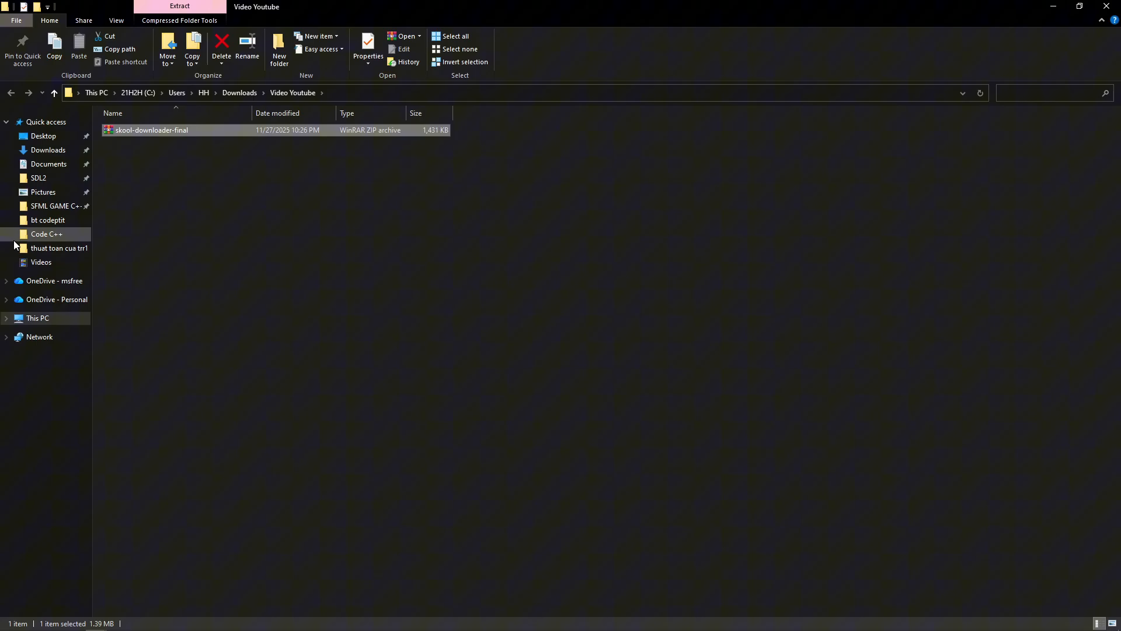
pyautogui.moveTo(150, 130)
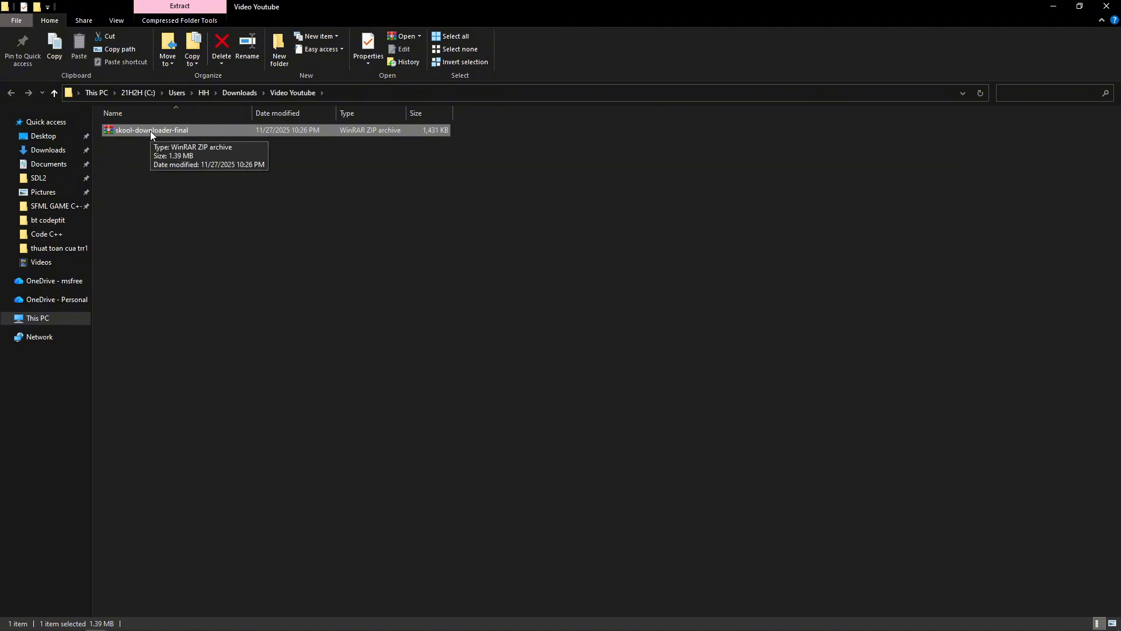
pyautogui.moveTo(153, 133)
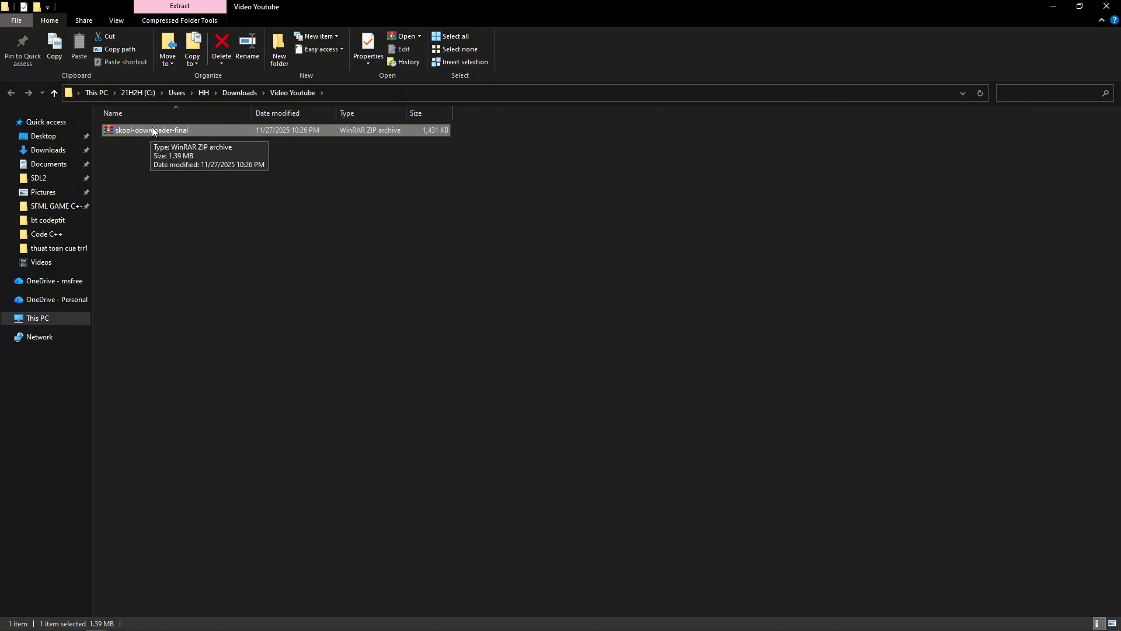
pyautogui.rightClick(151, 131)
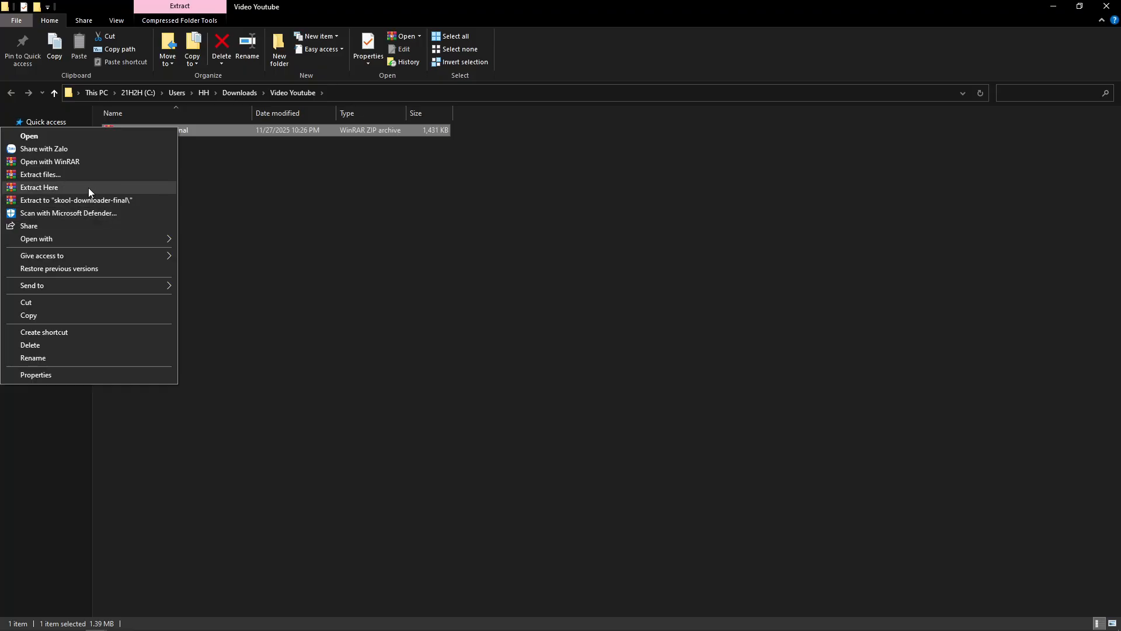
pyautogui.moveTo(82, 191)
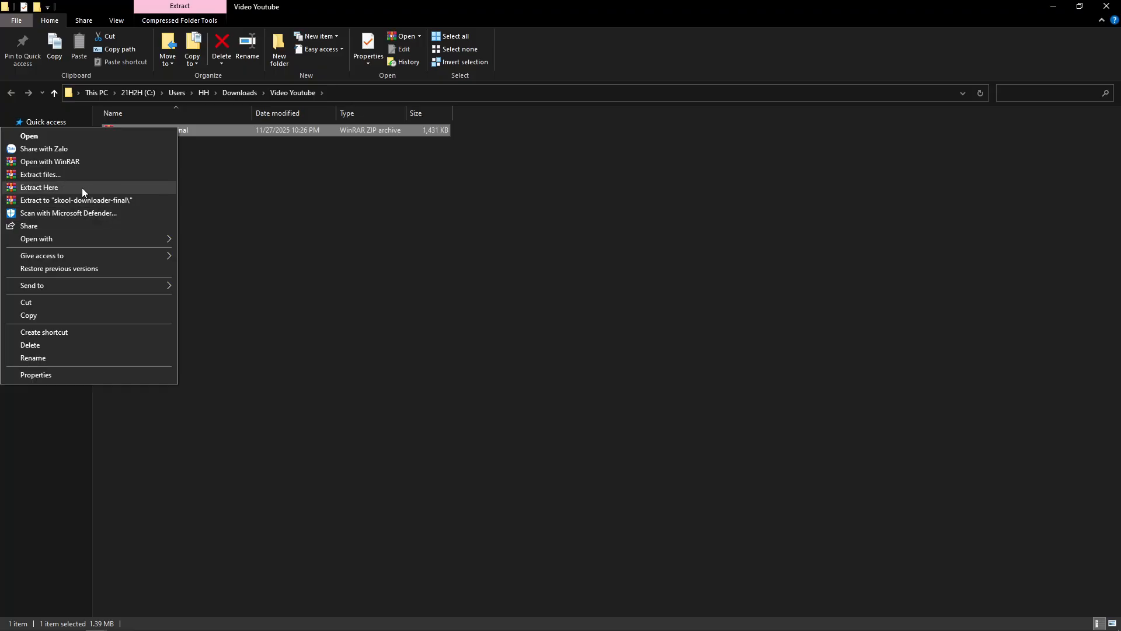
pyautogui.click(38, 186)
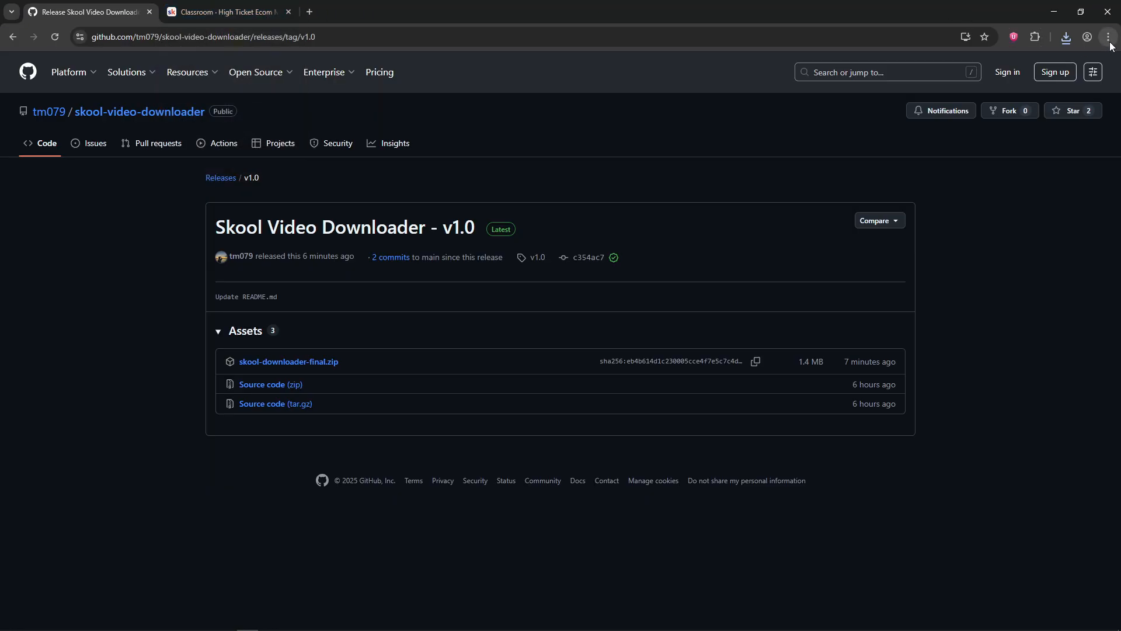
# Step: Open Chrome's Extensions page from settings and make sure Developer mode ends up on
pyautogui.click(1108, 36)
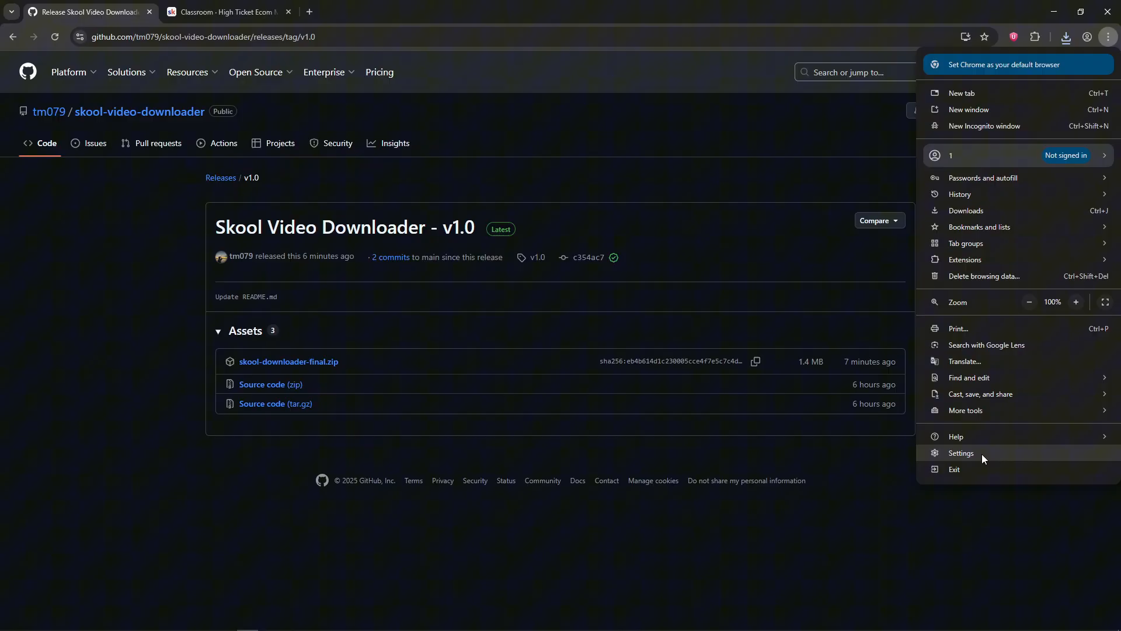
pyautogui.click(961, 453)
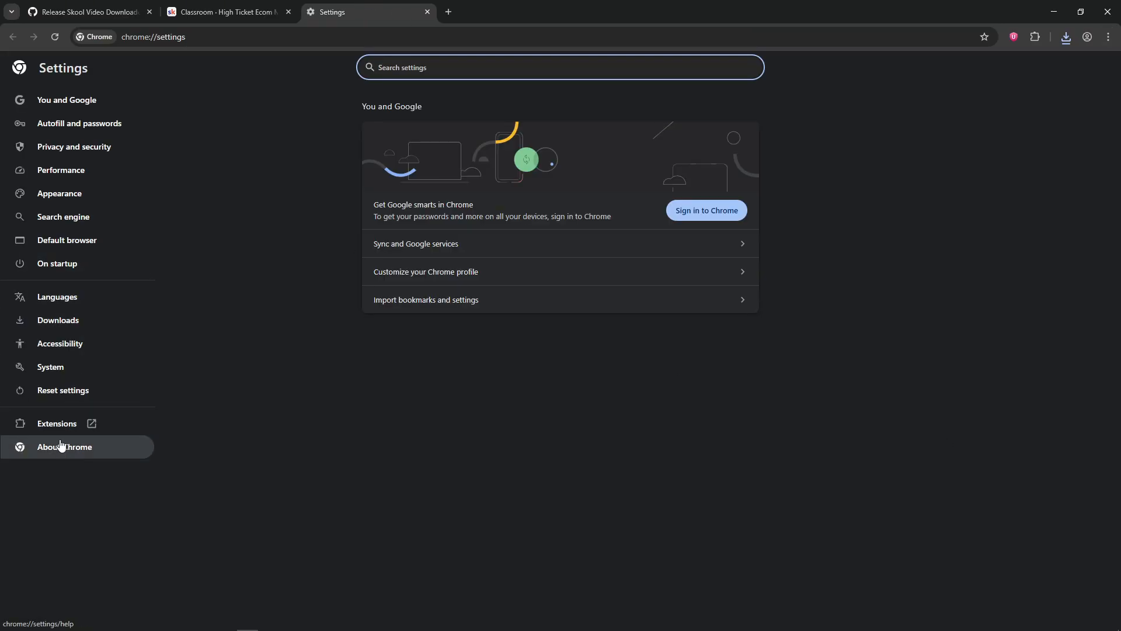
pyautogui.click(58, 422)
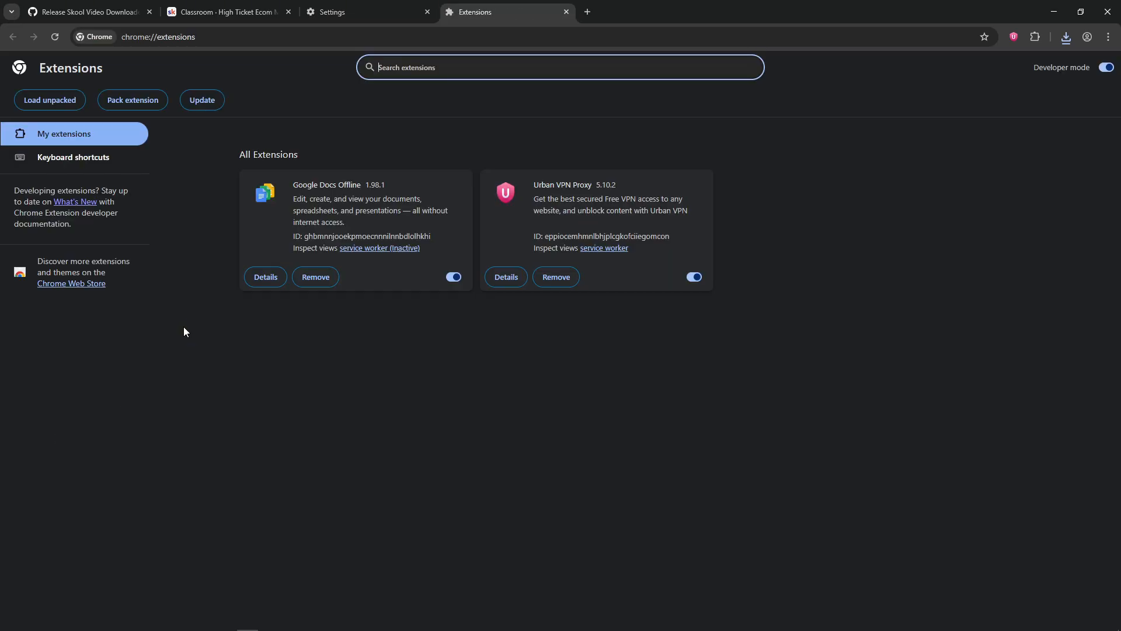
pyautogui.click(1107, 66)
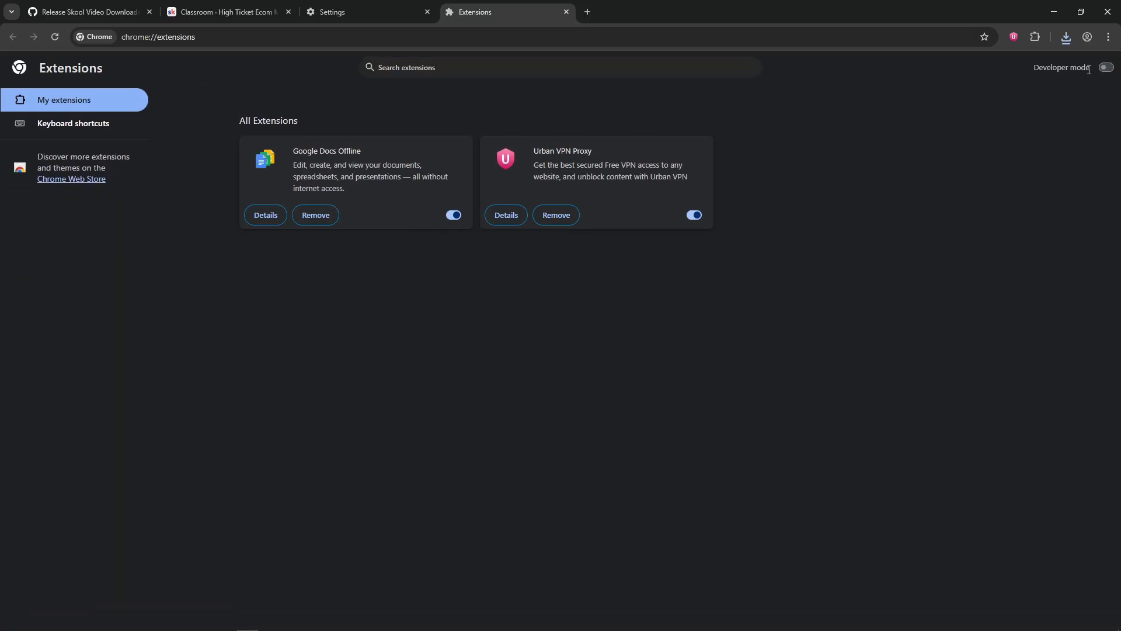
pyautogui.click(1106, 67)
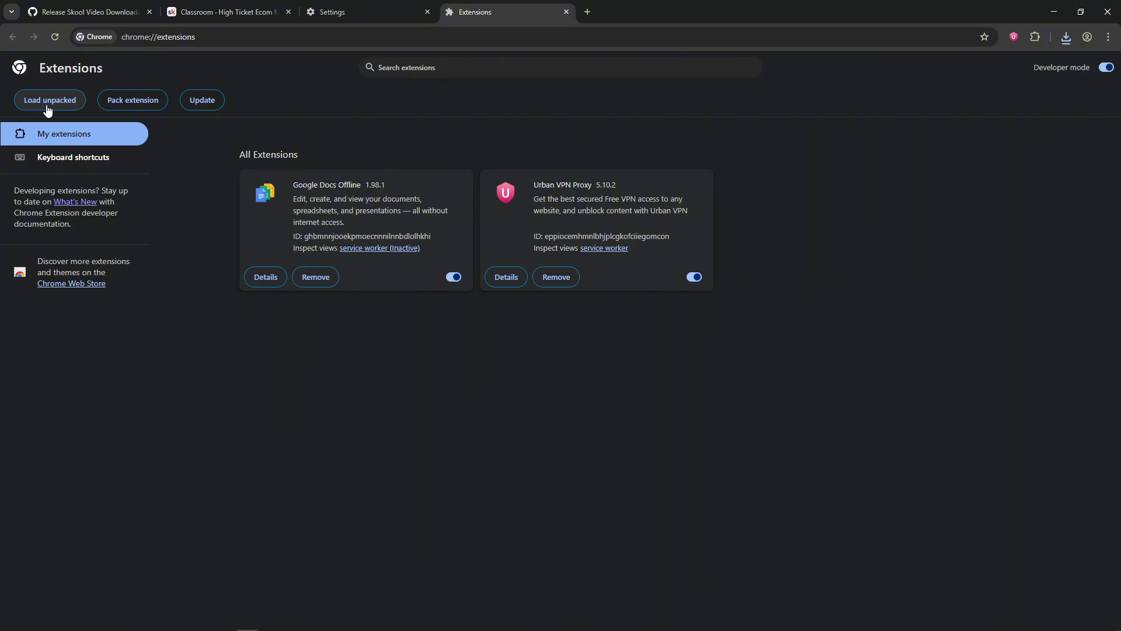
# Step: Load the skool-downloader-final folder as an unpacked extension, adding Skool Video Downloader 1.0
pyautogui.click(49, 100)
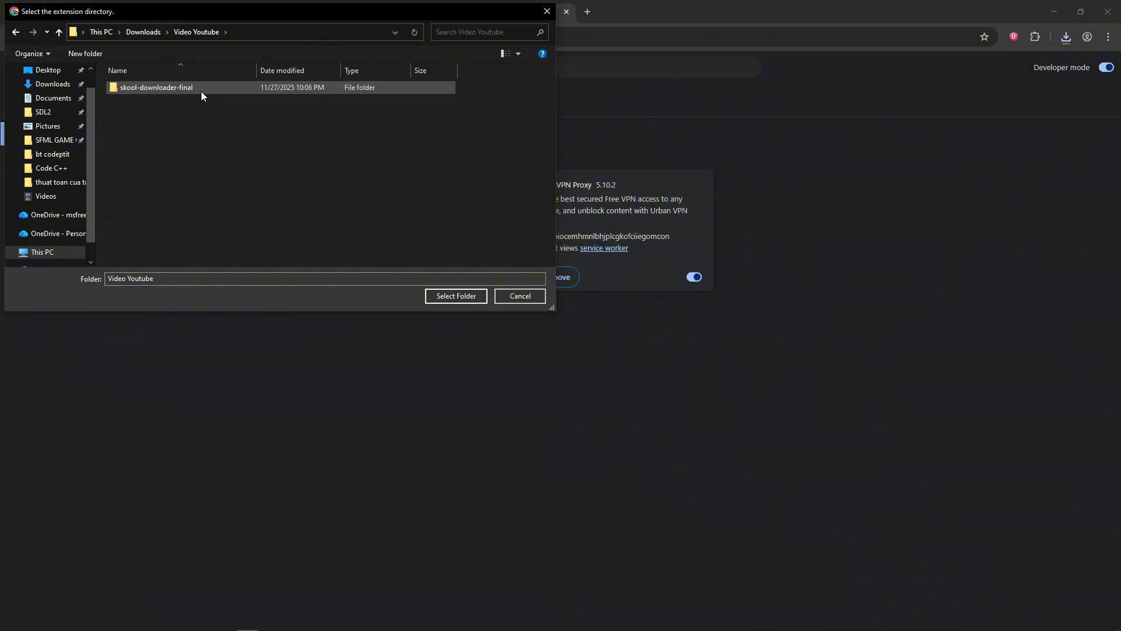
pyautogui.click(156, 88)
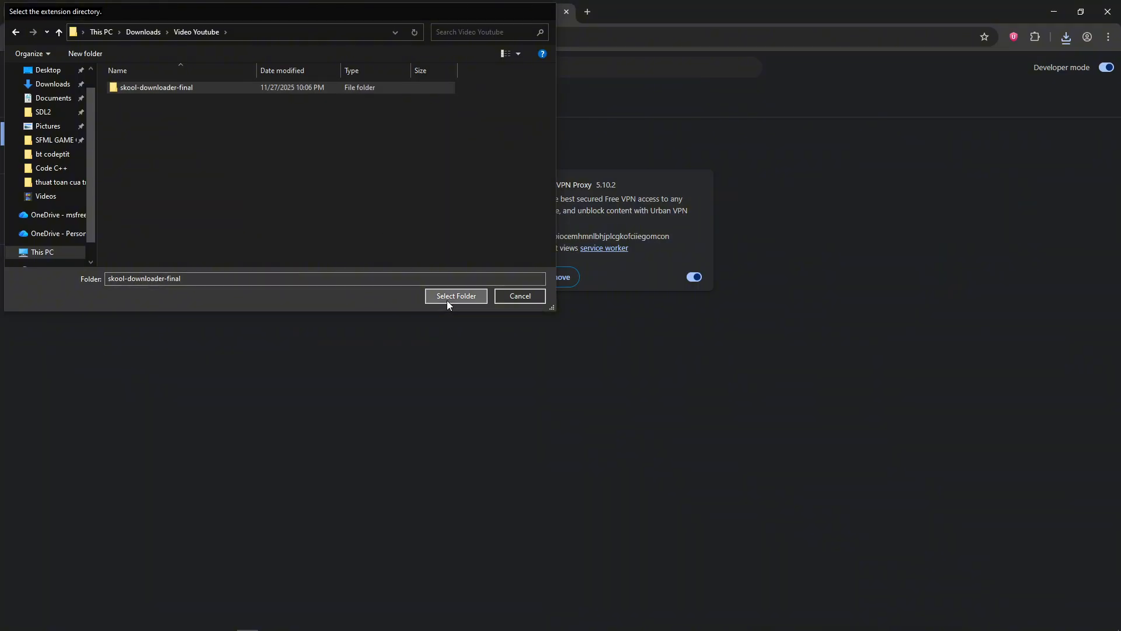
pyautogui.click(455, 295)
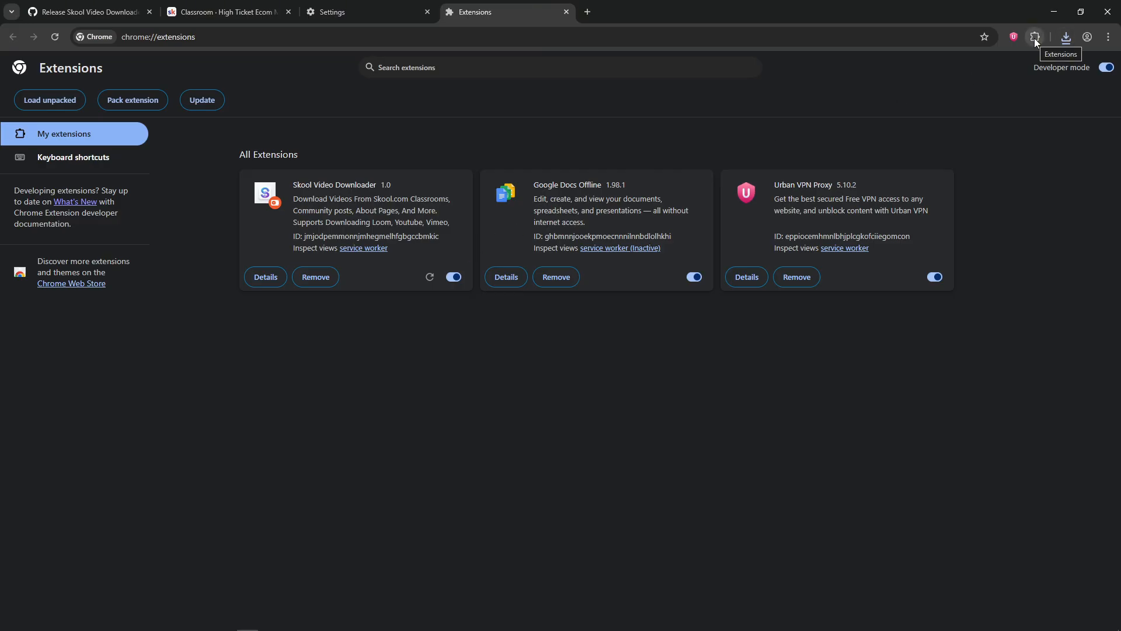
# Step: Pin Skool Video Downloader from the Extensions menu
pyautogui.click(1034, 36)
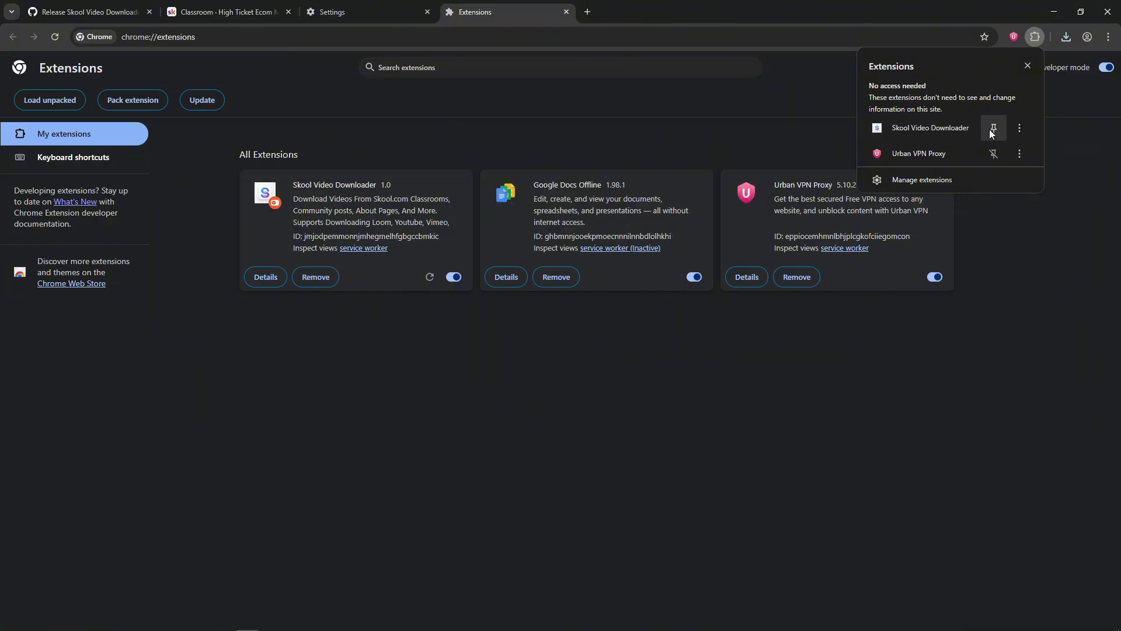
pyautogui.click(994, 128)
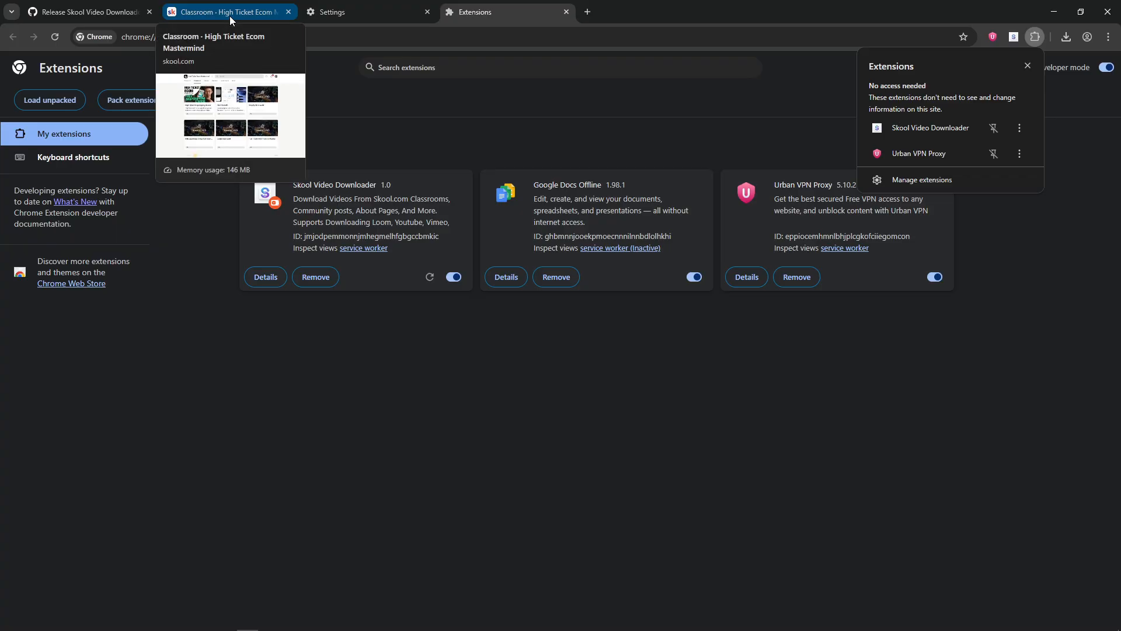
# Step: Reload the Skool classroom, open High Ticket Dropshipping Course, and play the lesson video
pyautogui.click(229, 11)
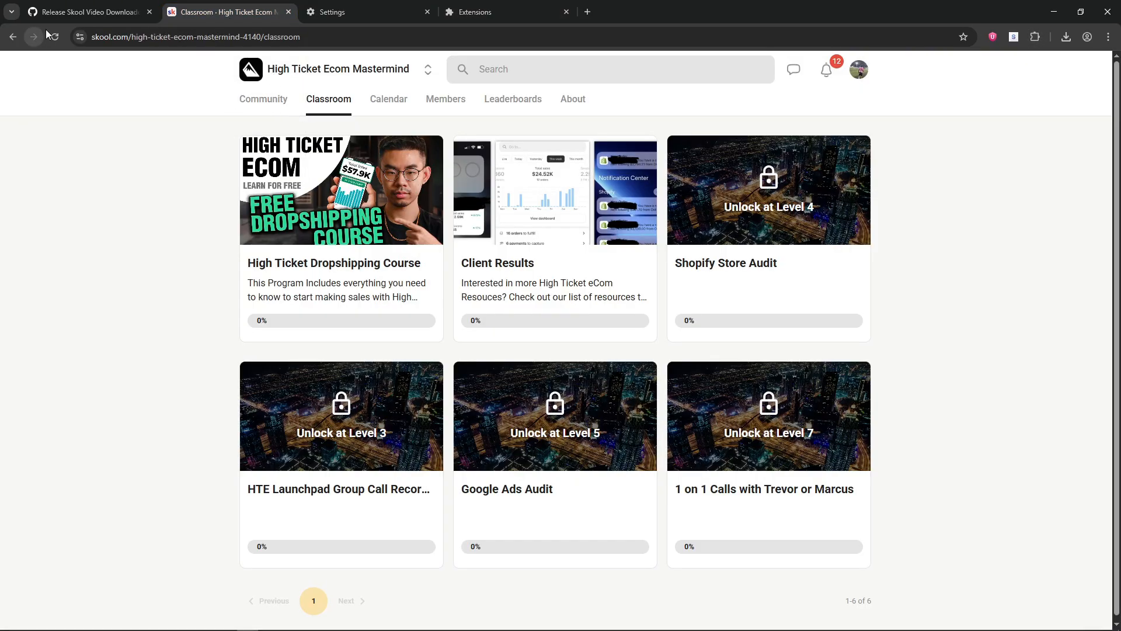
pyautogui.click(55, 37)
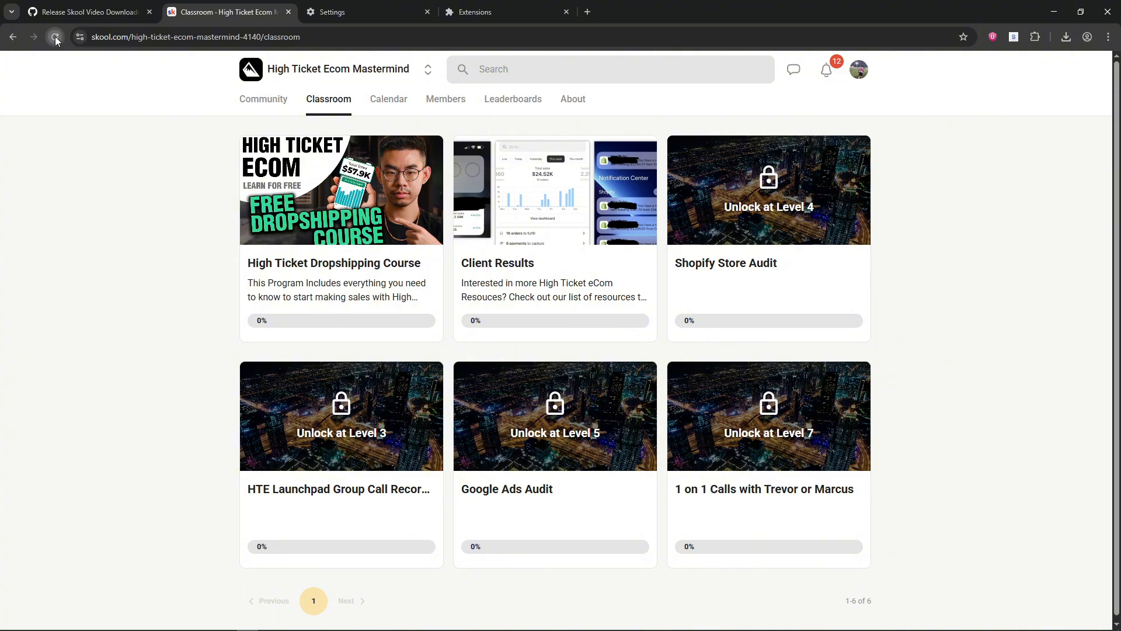
pyautogui.click(54, 36)
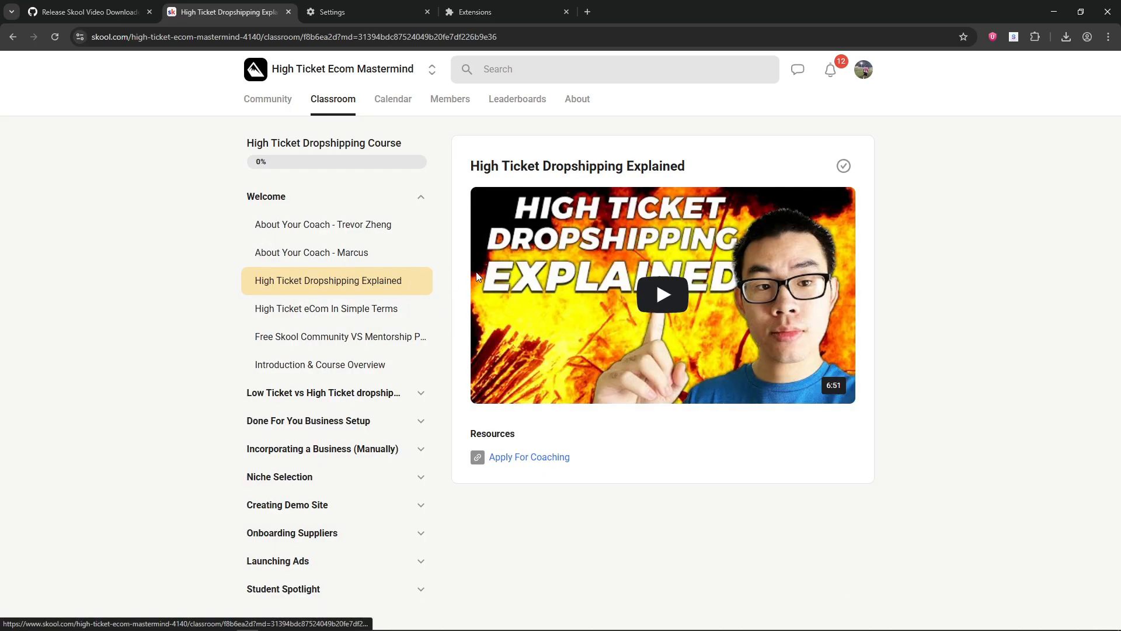
pyautogui.moveTo(498, 305)
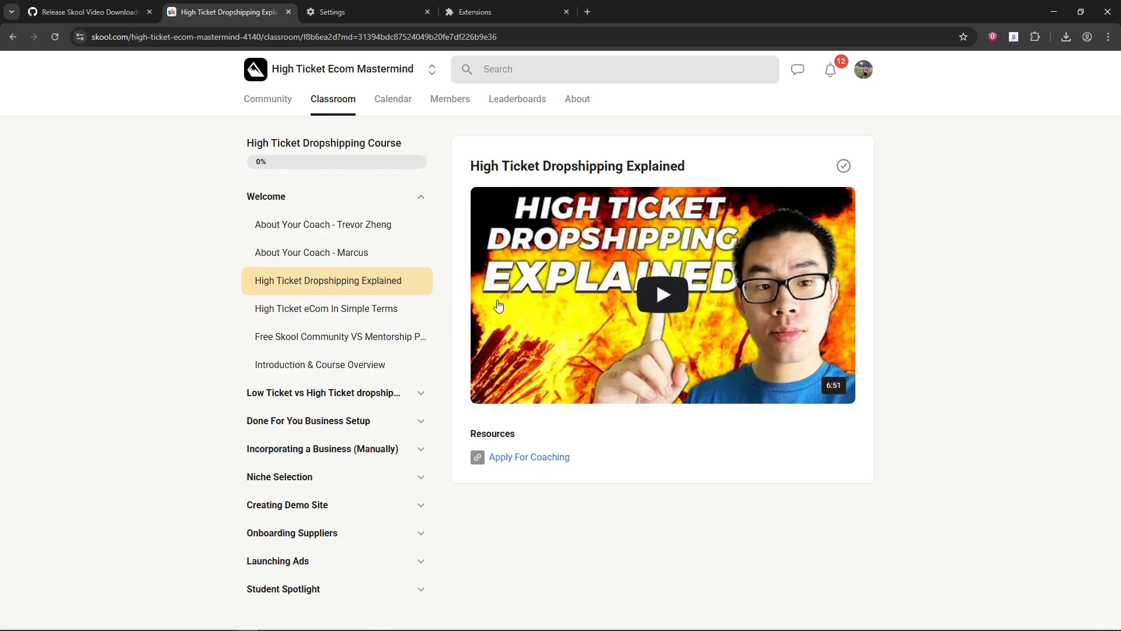
pyautogui.click(662, 294)
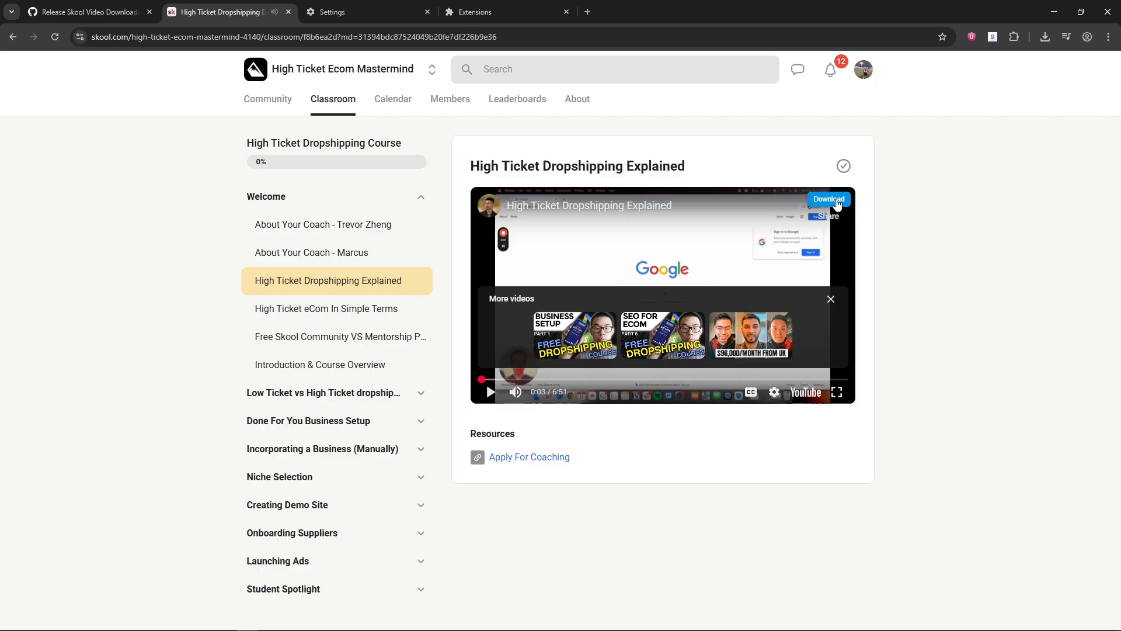
pyautogui.moveTo(830, 207)
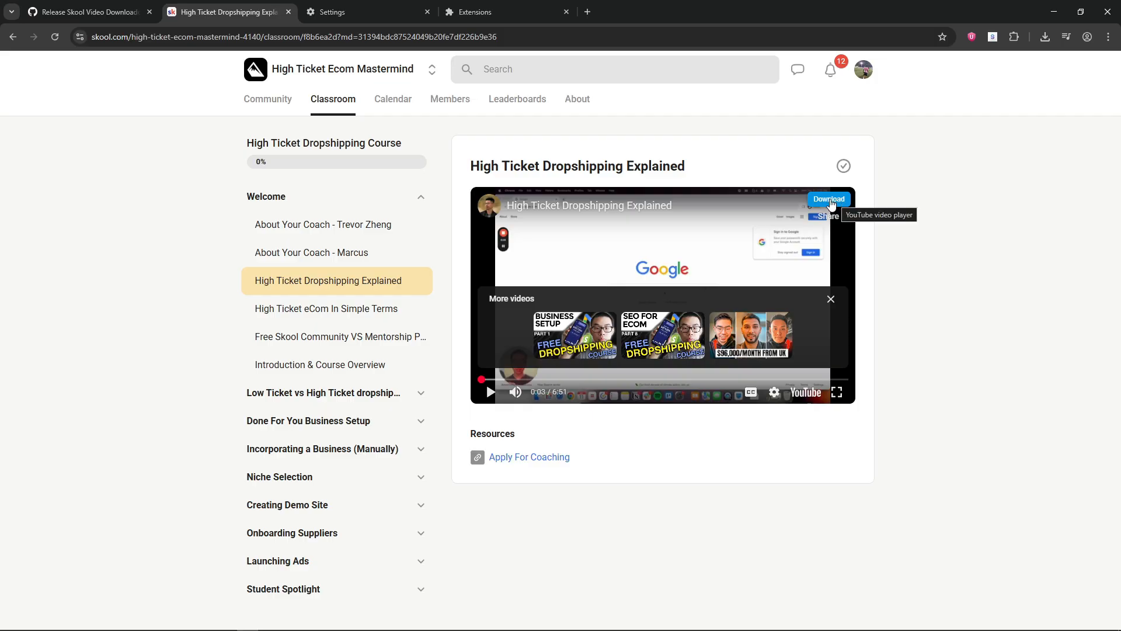
# Step: Download High Ticket Dropshipping Explained.mp4 (28.1 MB) and scrub it in VLC to about 01:17
pyautogui.click(829, 199)
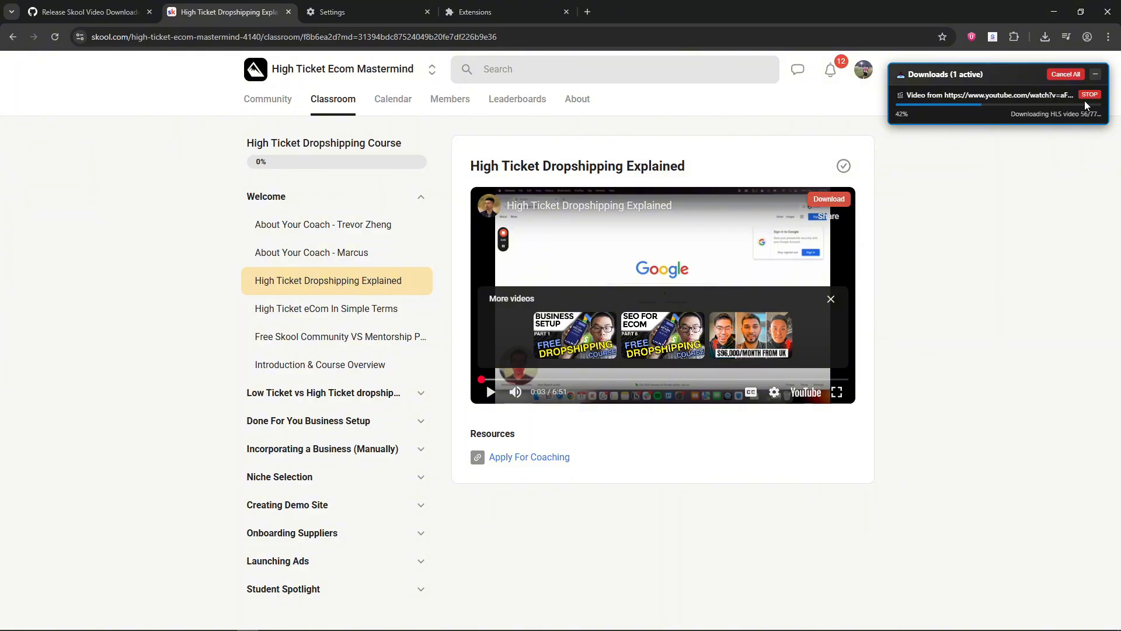
pyautogui.moveTo(1066, 74)
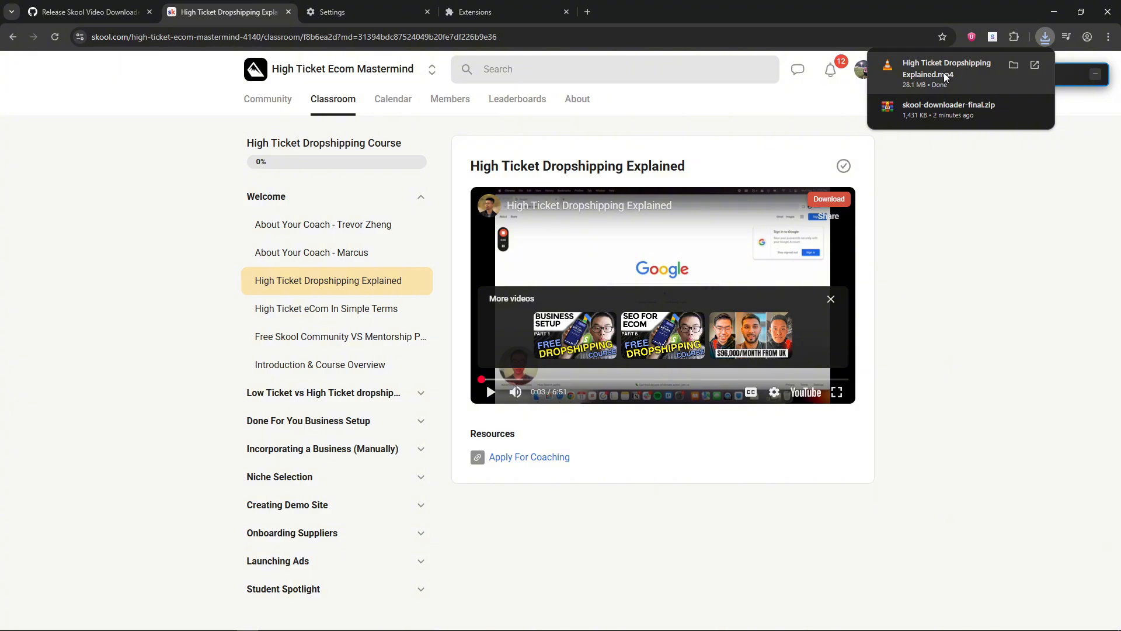
pyautogui.moveTo(946, 78)
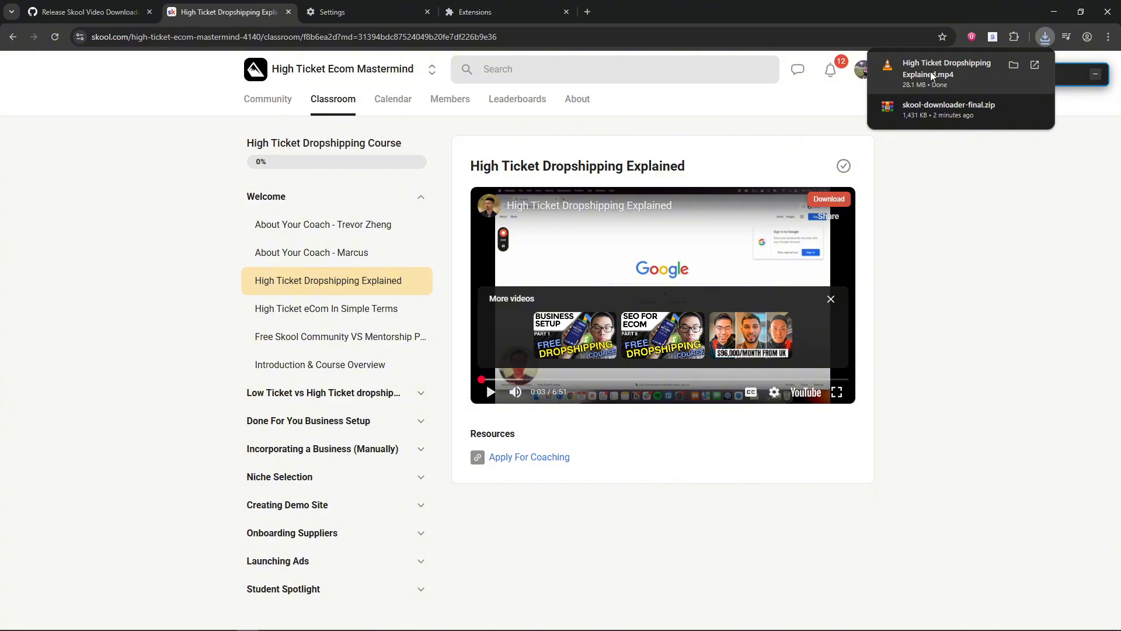
pyautogui.click(946, 69)
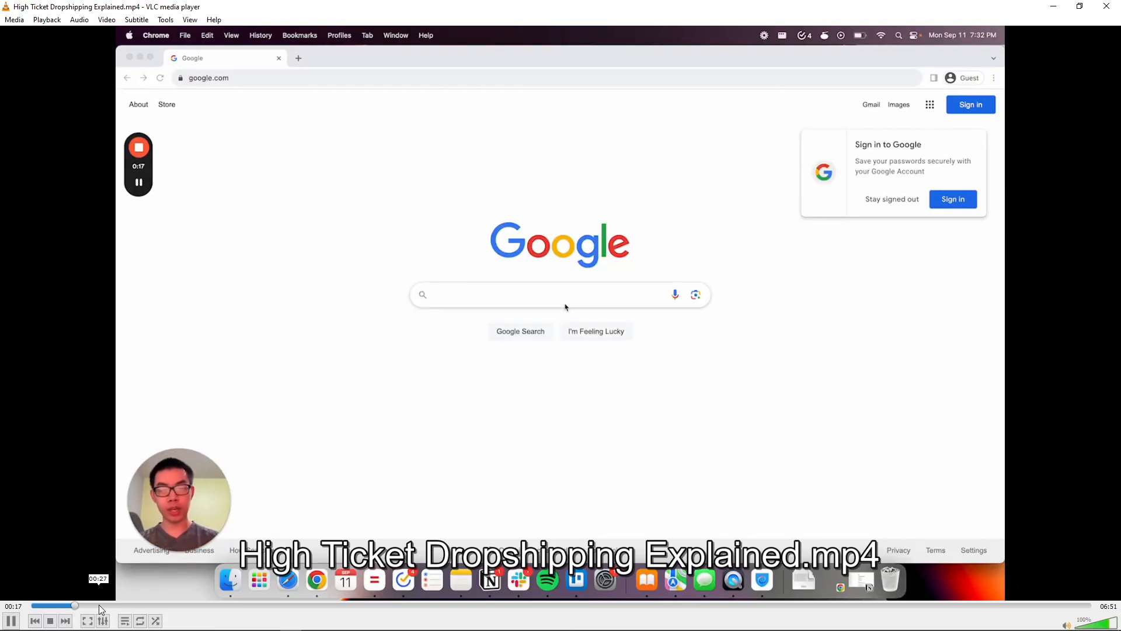
pyautogui.moveTo(76, 605); pyautogui.dragTo(230, 606)
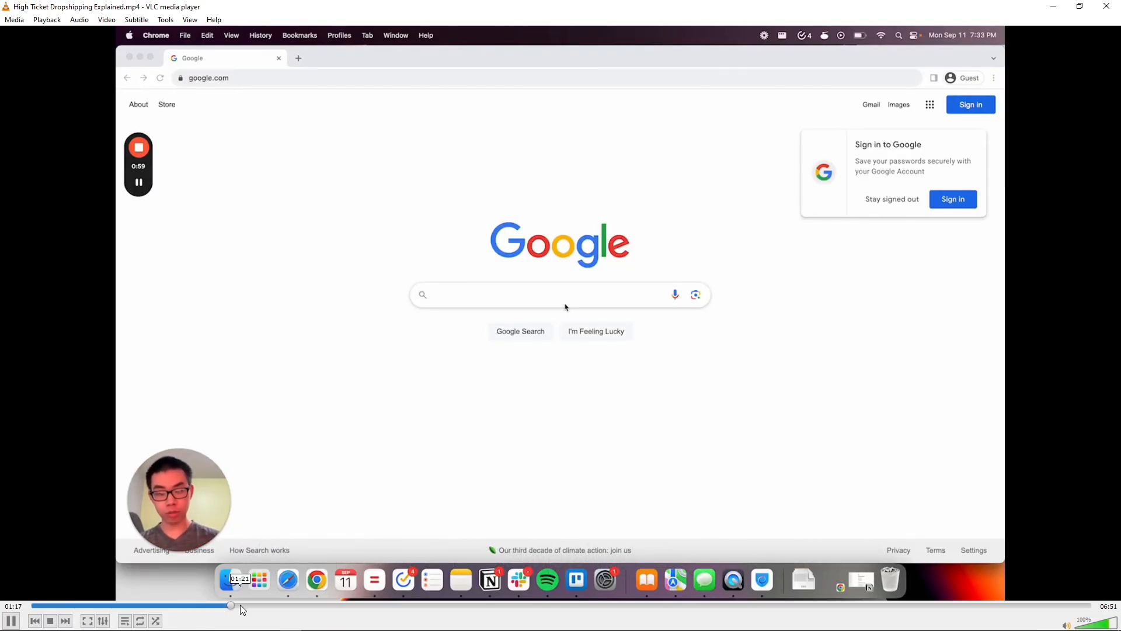
pyautogui.moveTo(230, 606); pyautogui.dragTo(544, 605)
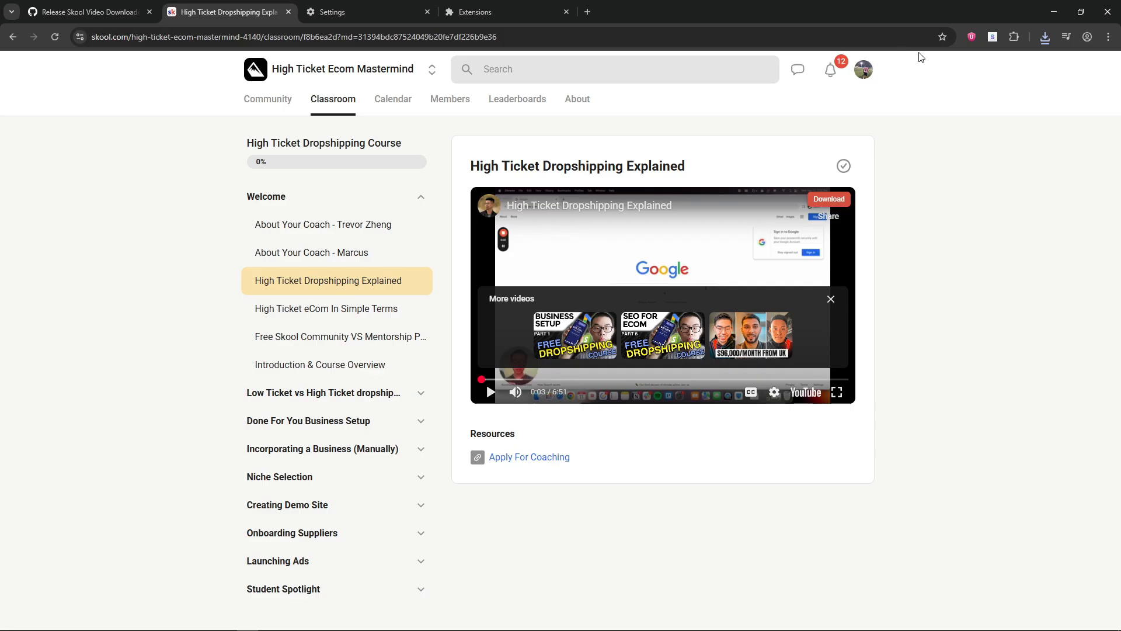
# Step: Open the Skool Video Downloader popup and scroll through the extracted video details
pyautogui.click(991, 36)
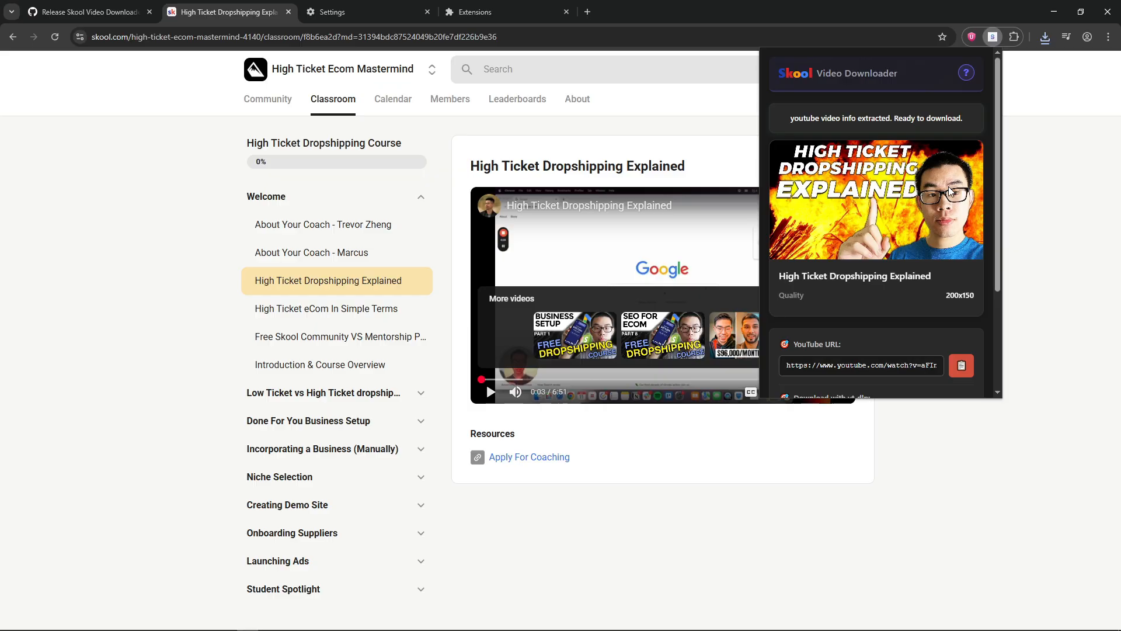
pyautogui.scroll(-3)
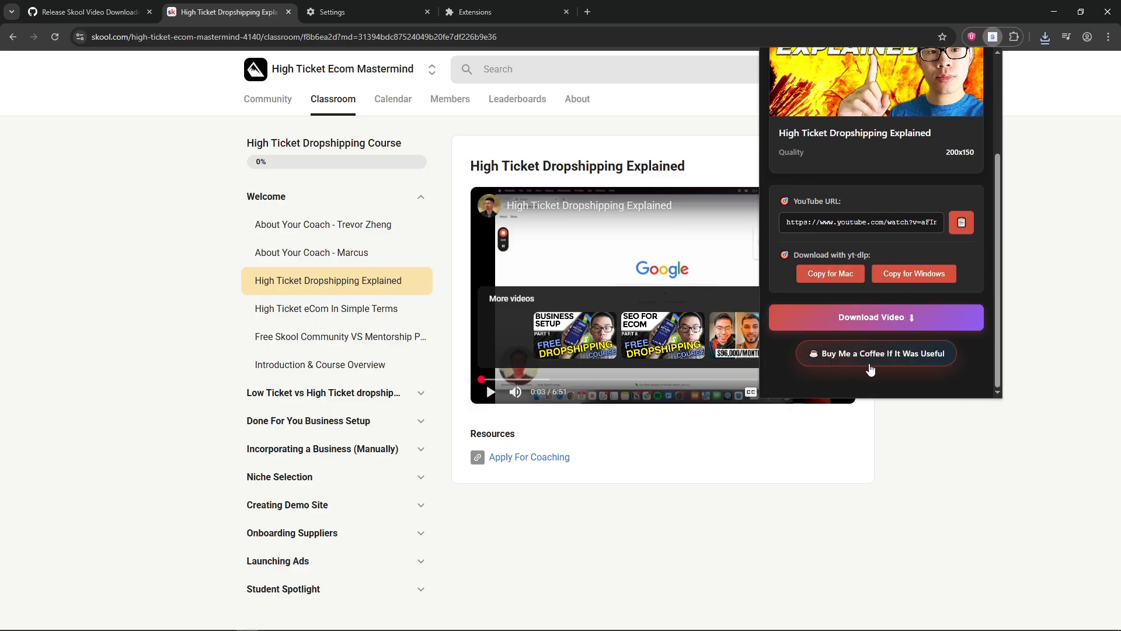
pyautogui.moveTo(898, 378)
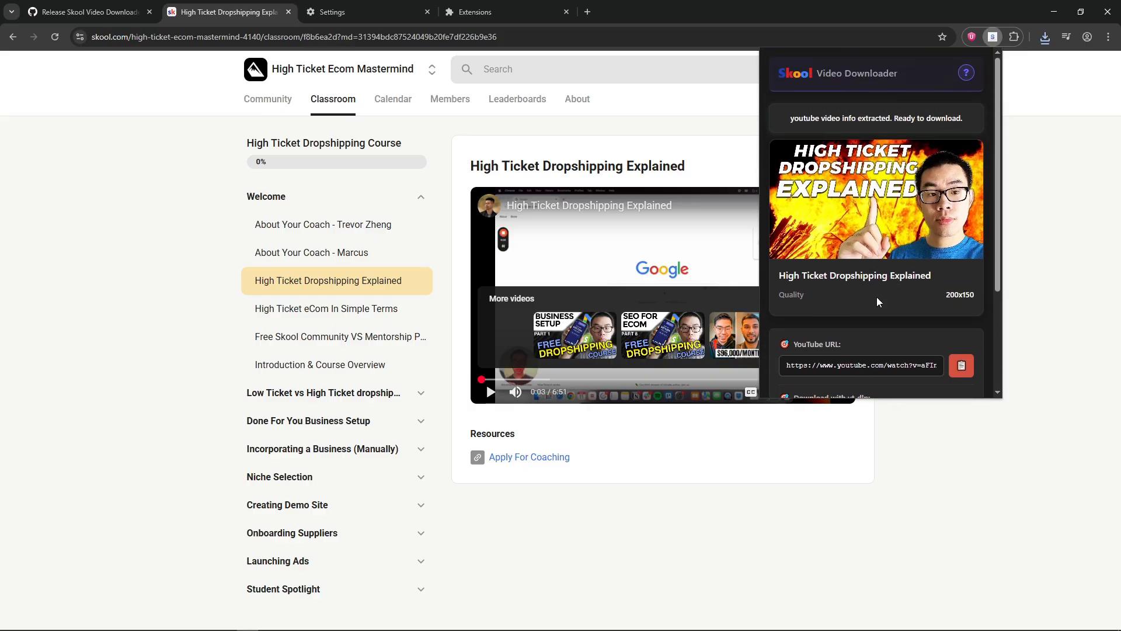
pyautogui.scroll(-3)
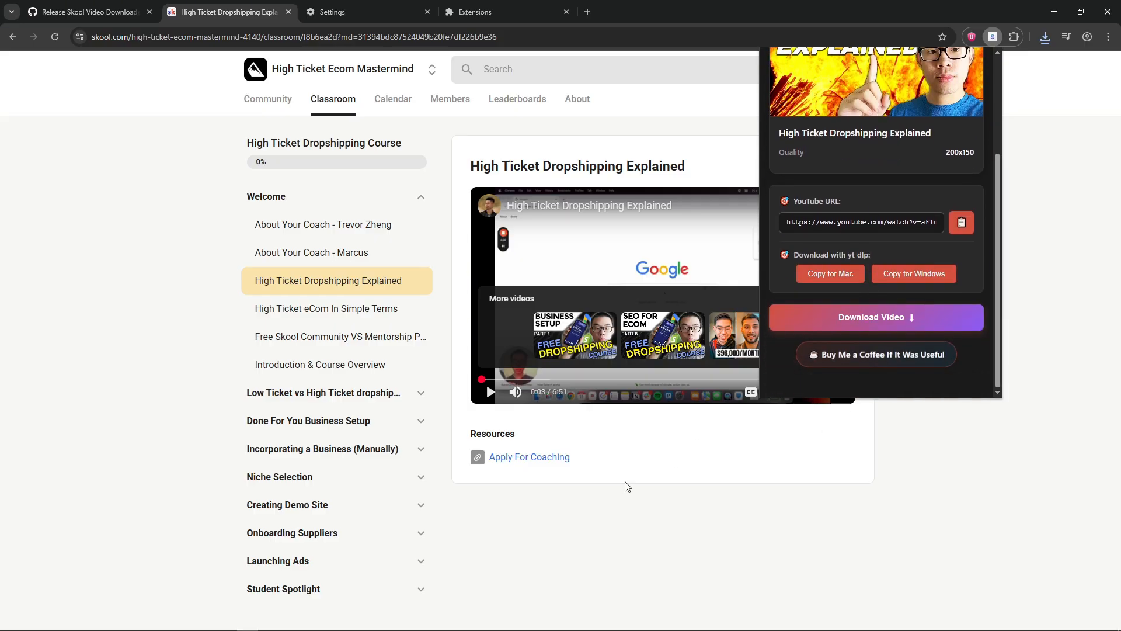